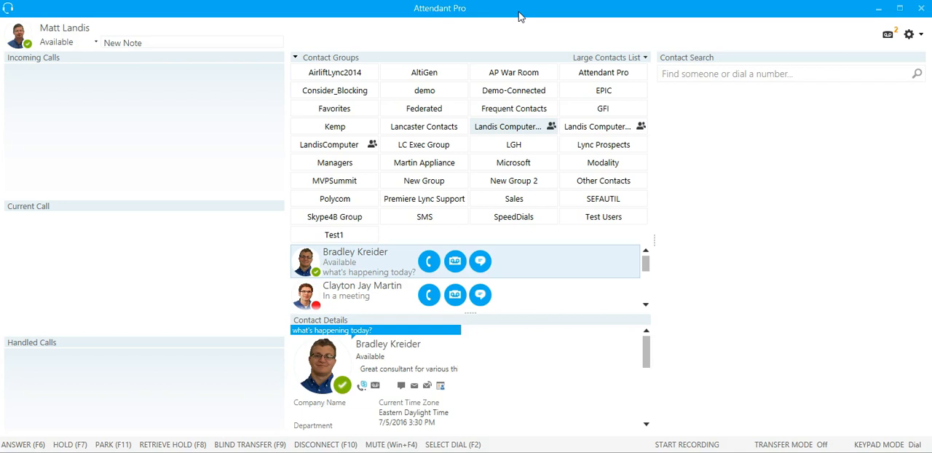
pyautogui.moveTo(689, 73)
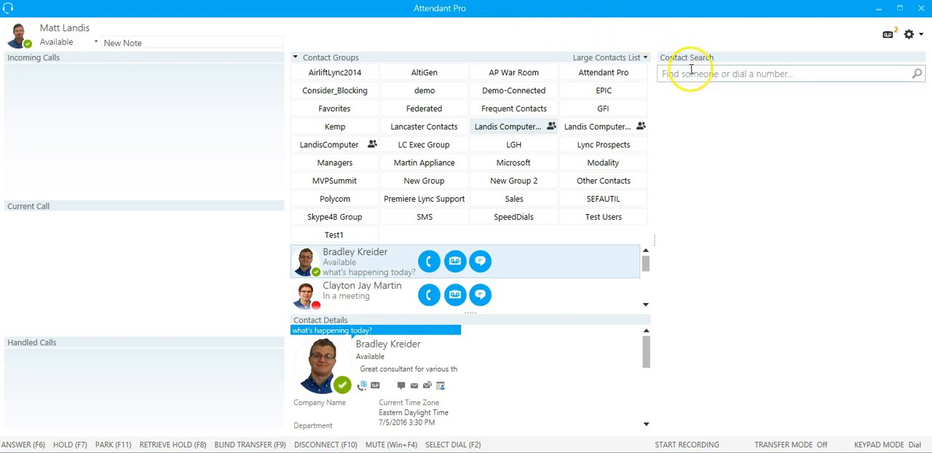
# Search contacts for 'martin', clear it, and search again to list all six Martin contacts.
pyautogui.click(786, 73)
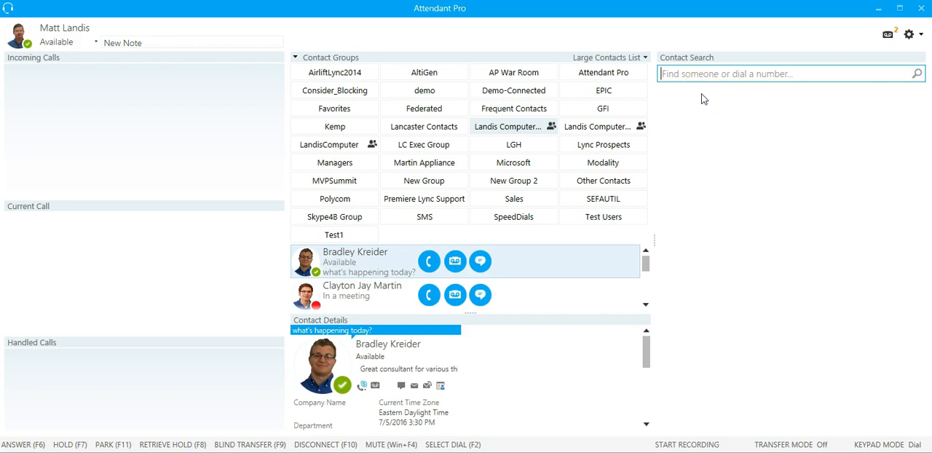
pyautogui.write('martin')
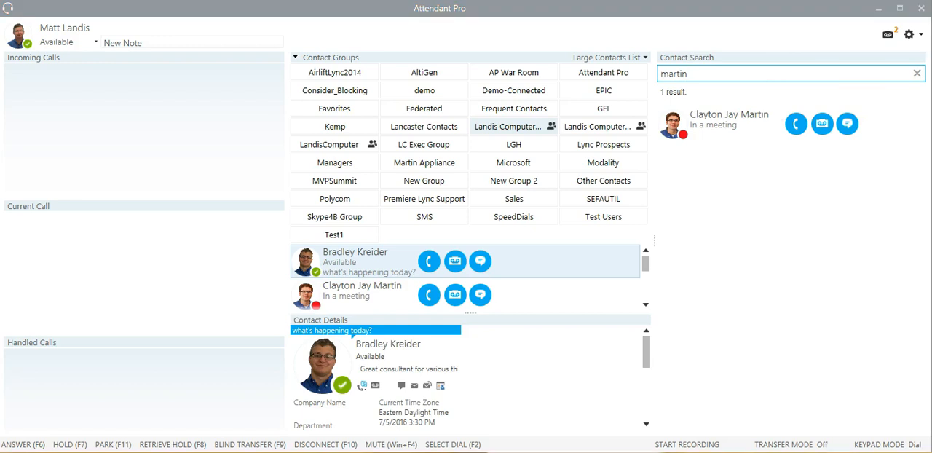
pyautogui.click(917, 73)
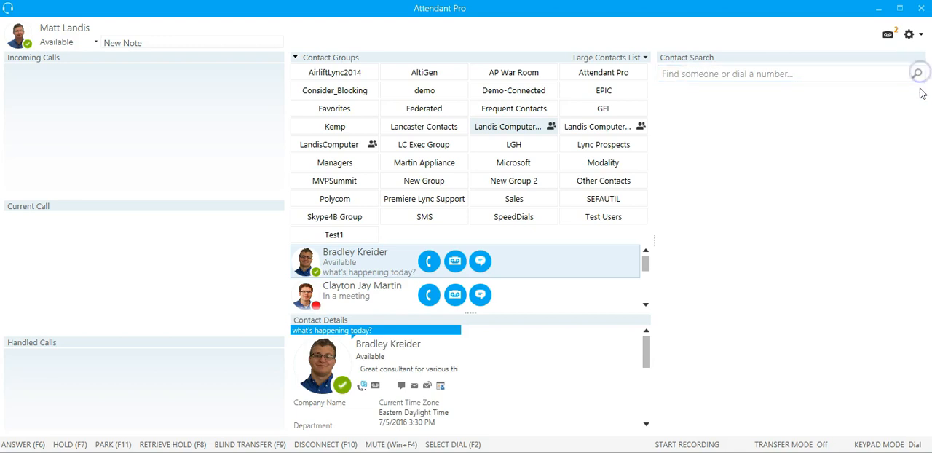
pyautogui.write('martin')
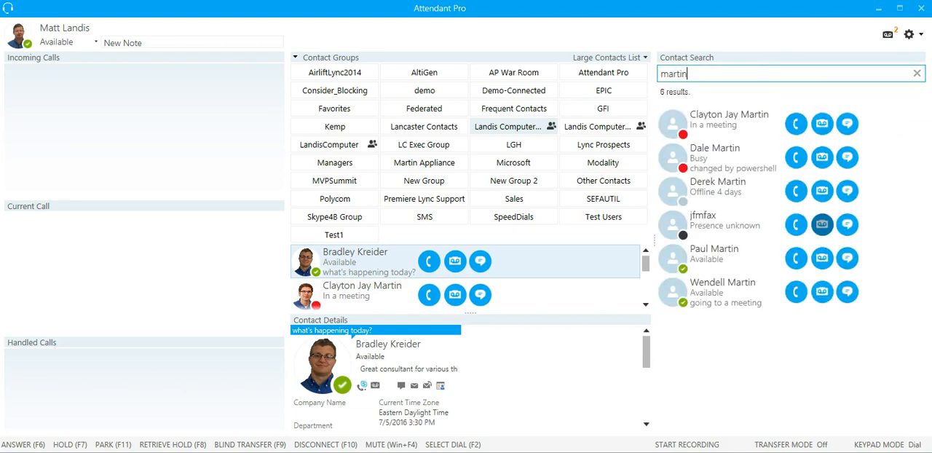
pyautogui.moveTo(780, 285)
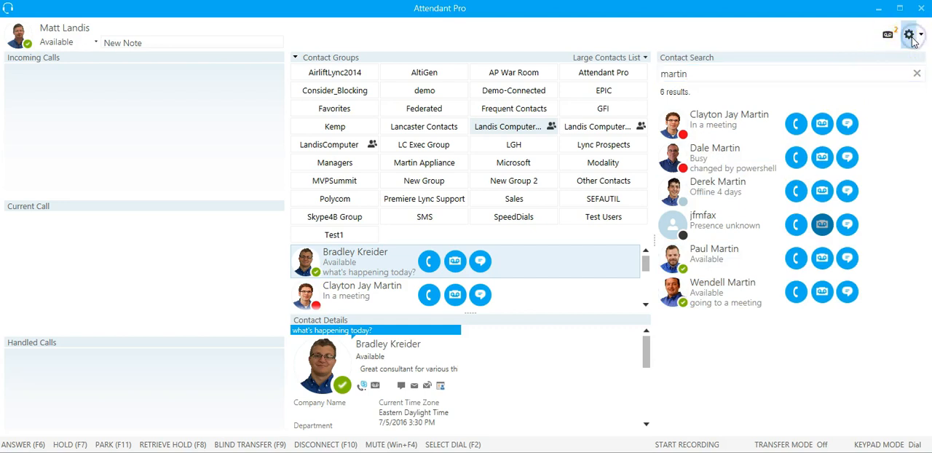
# In Options > Search, set the All Searches Filter to office:(New York).
pyautogui.click(915, 35)
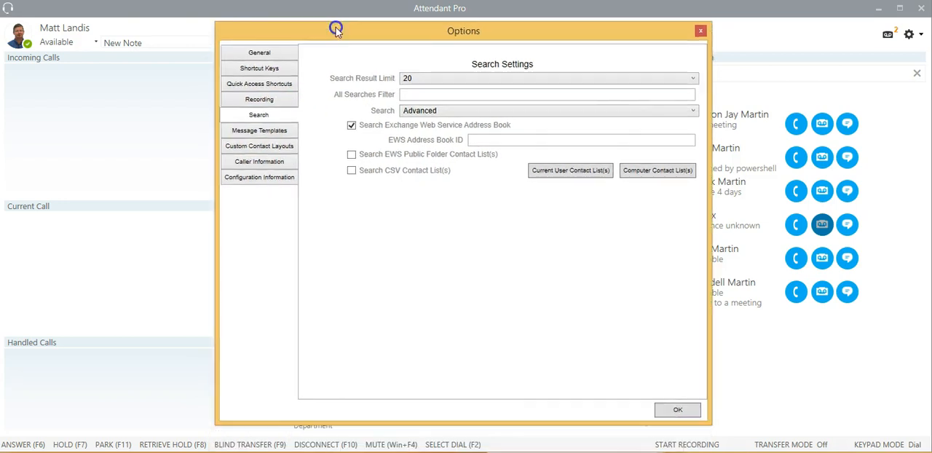
pyautogui.click(407, 93)
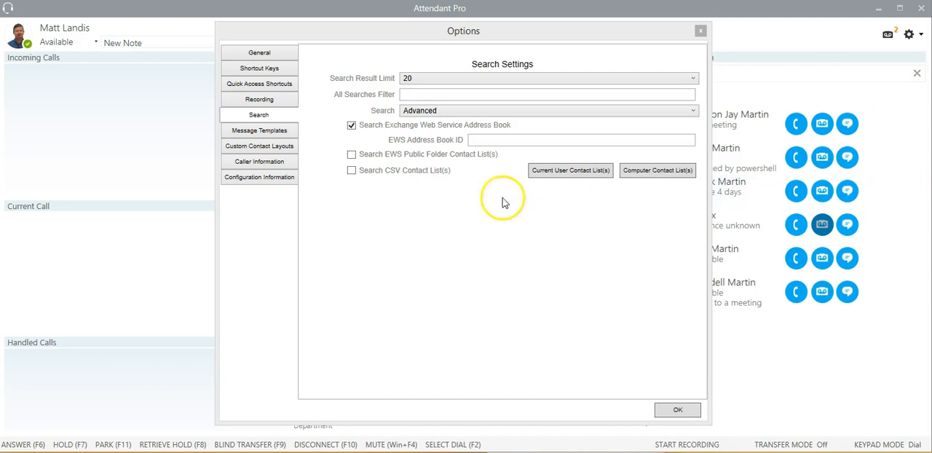
pyautogui.write('office:(New York)')
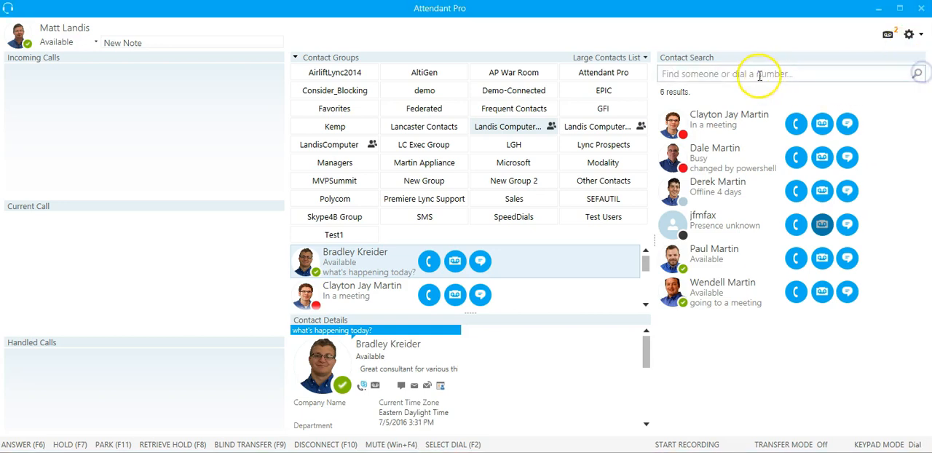
pyautogui.write('m')
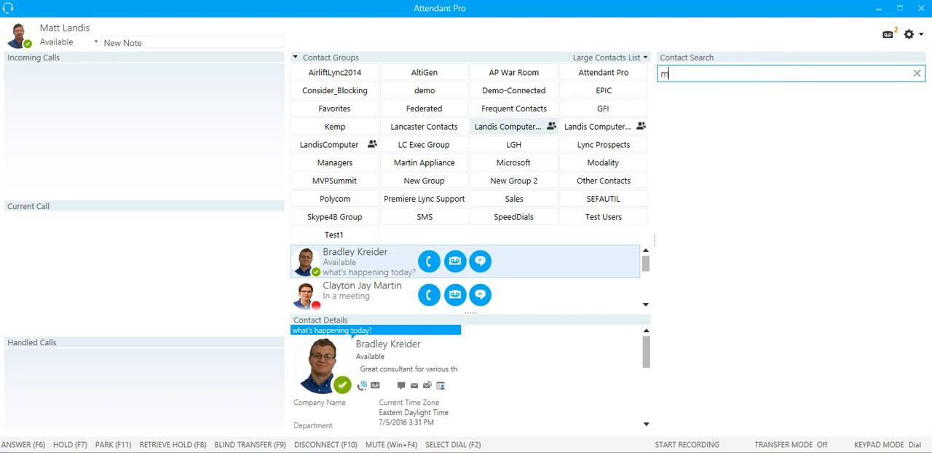
pyautogui.write('artin')
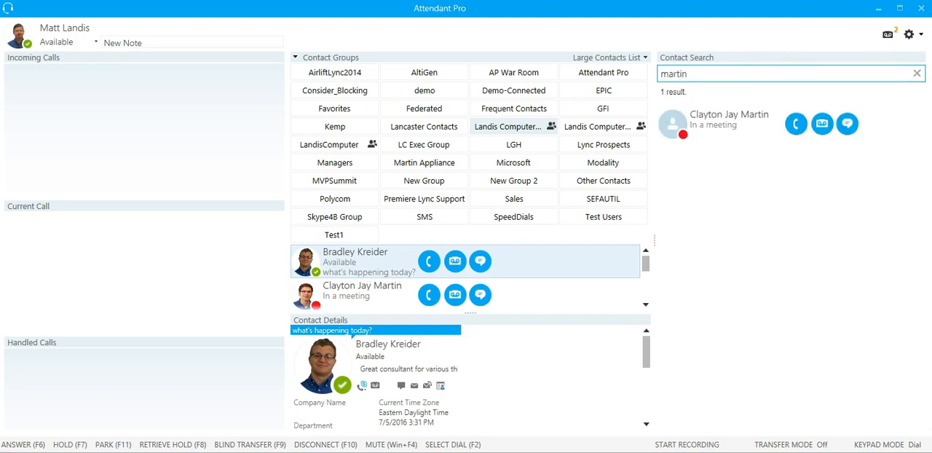
pyautogui.moveTo(722, 142)
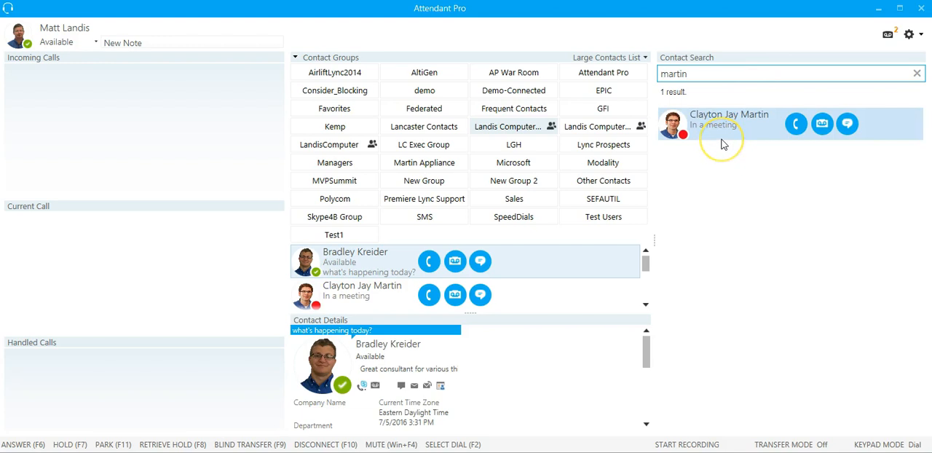